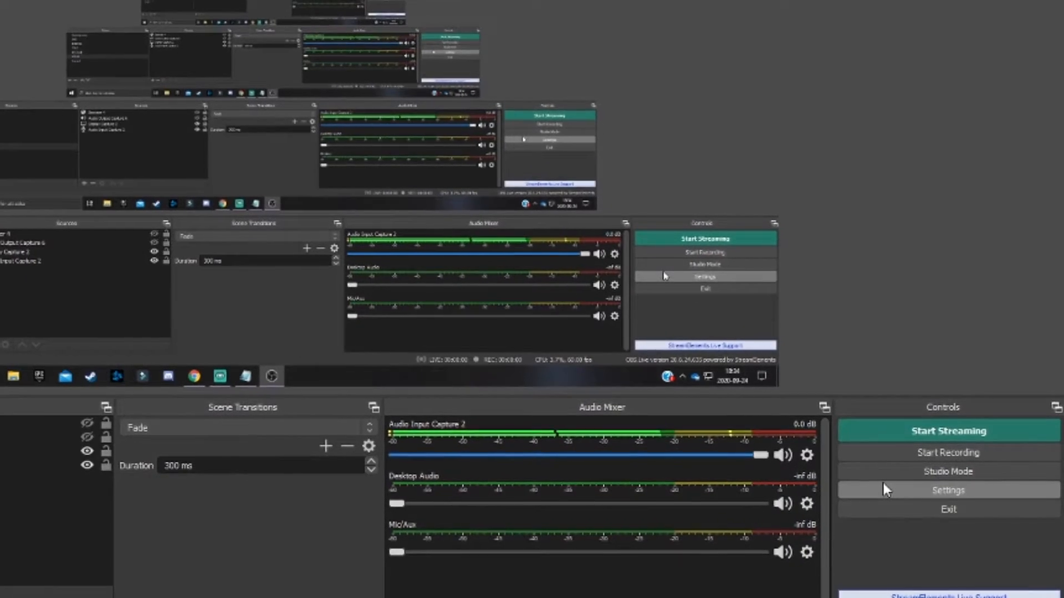
# Step: Bring up the OBS Settings window from the Controls dock
pyautogui.click(947, 490)
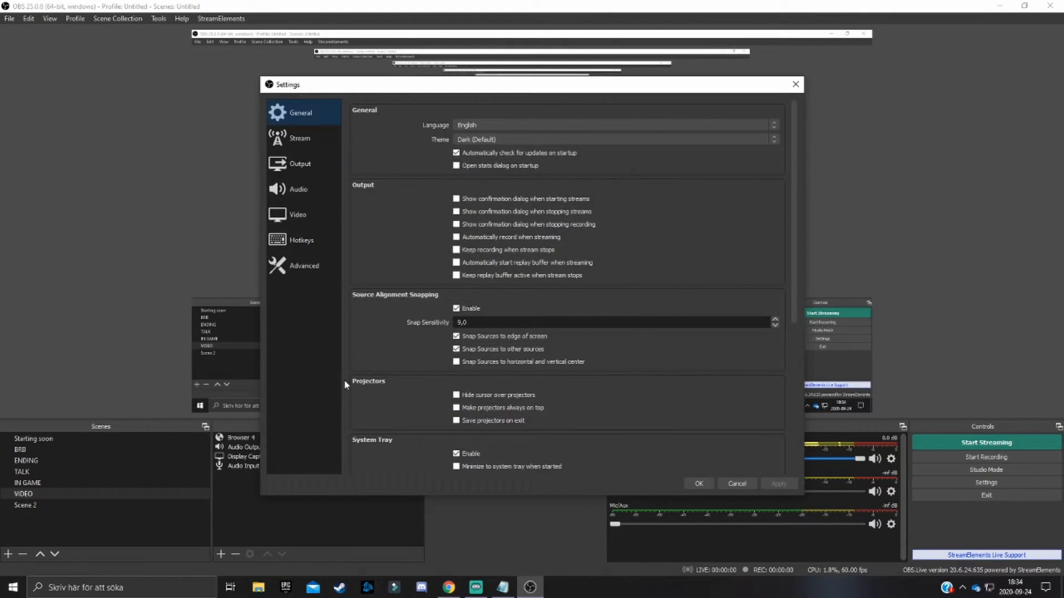
# Step: On the Advanced page, set Process Priority to Above Normal
pyautogui.click(303, 265)
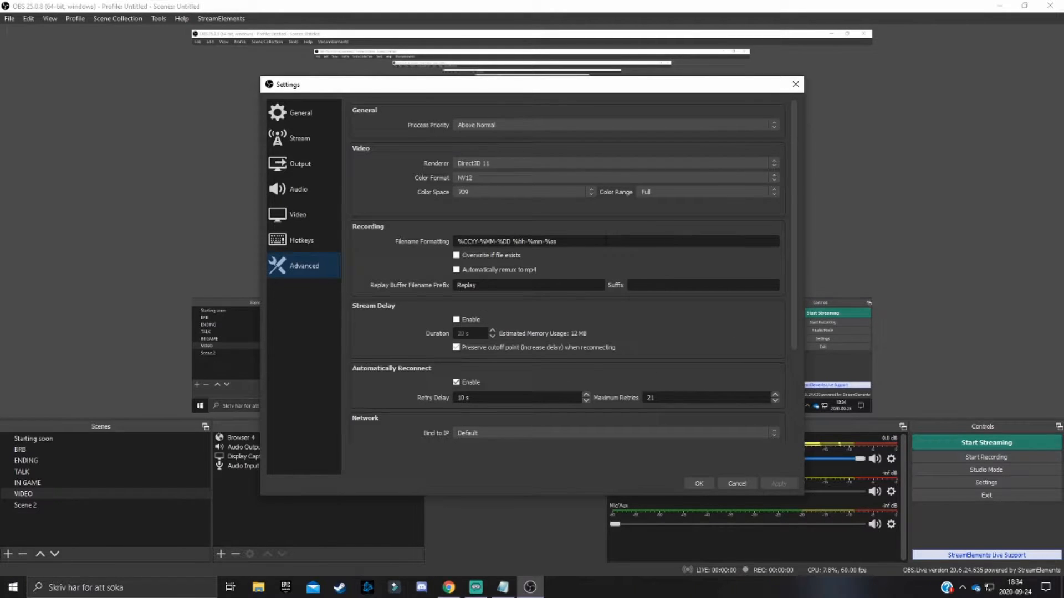
pyautogui.moveTo(403, 128)
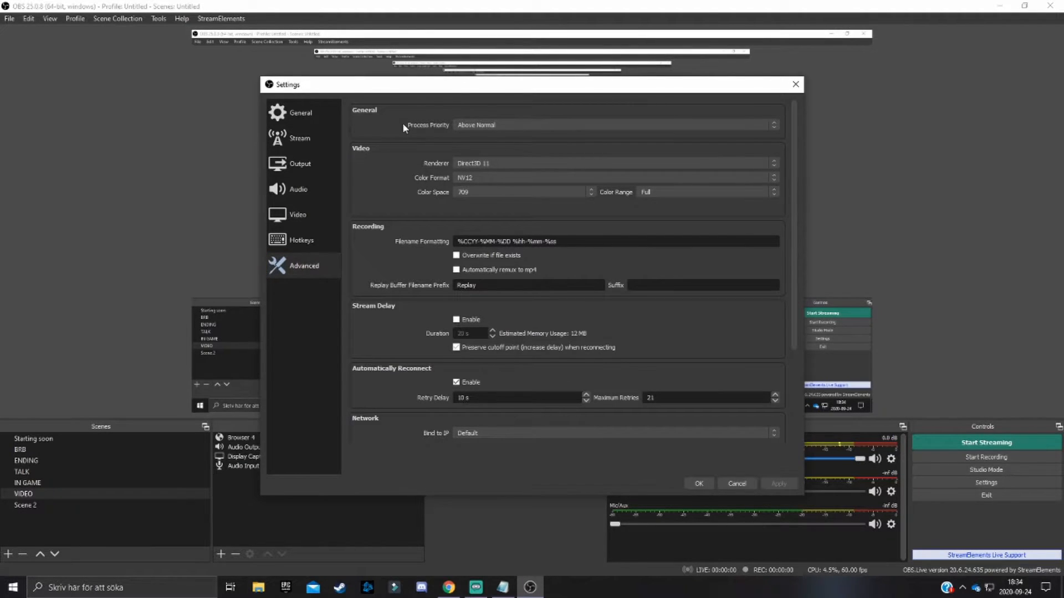
pyautogui.moveTo(407, 122)
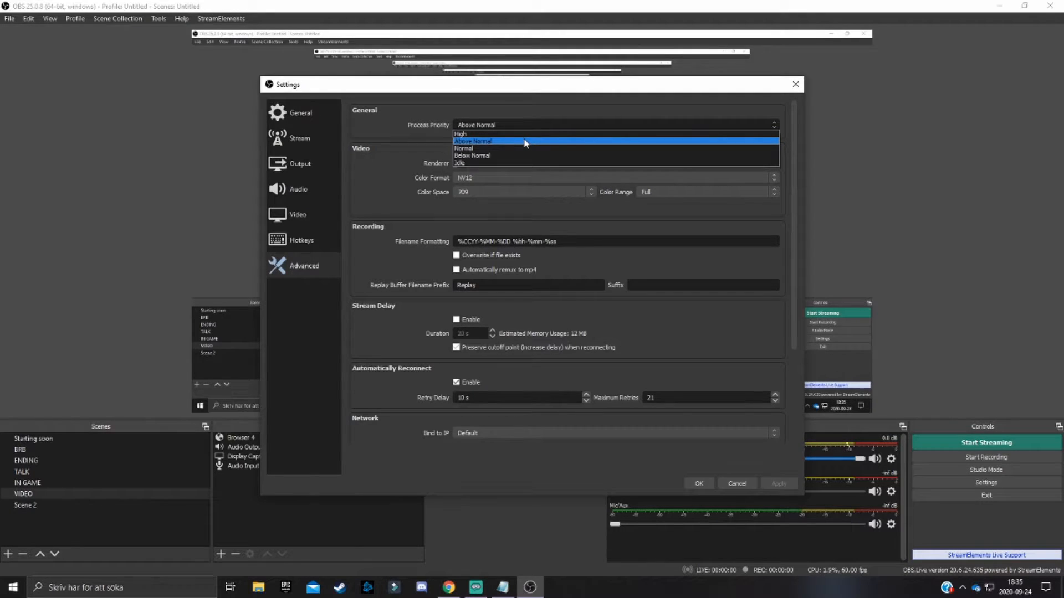
pyautogui.moveTo(522, 135)
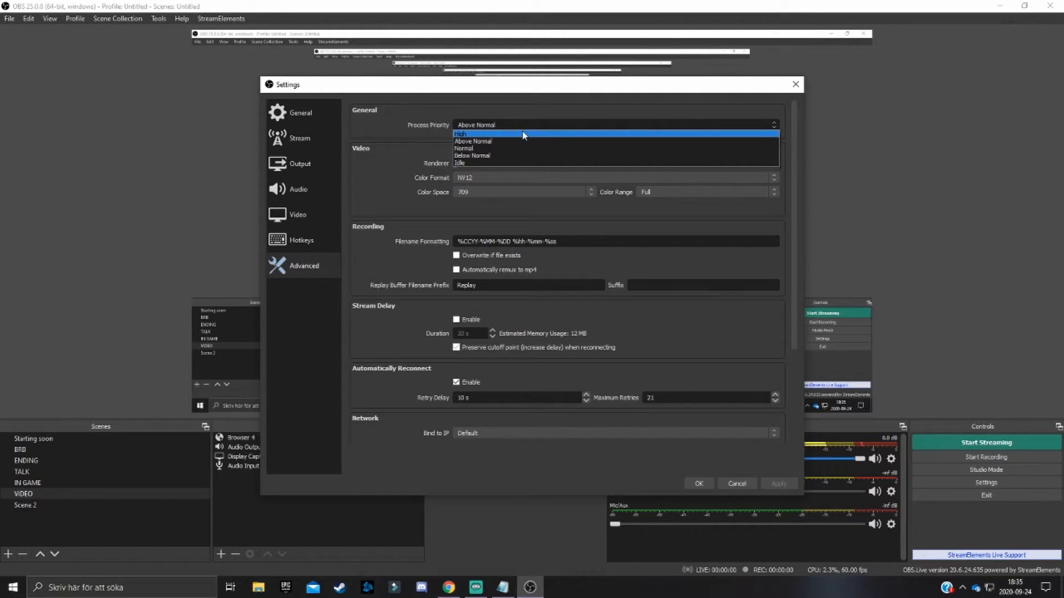
pyautogui.moveTo(521, 141)
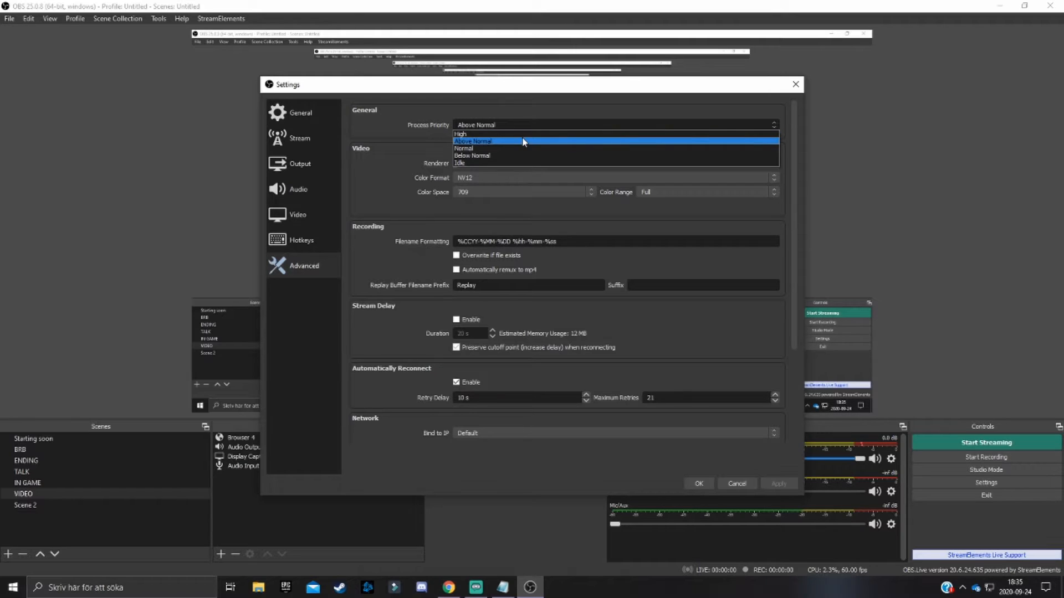
pyautogui.moveTo(522, 141)
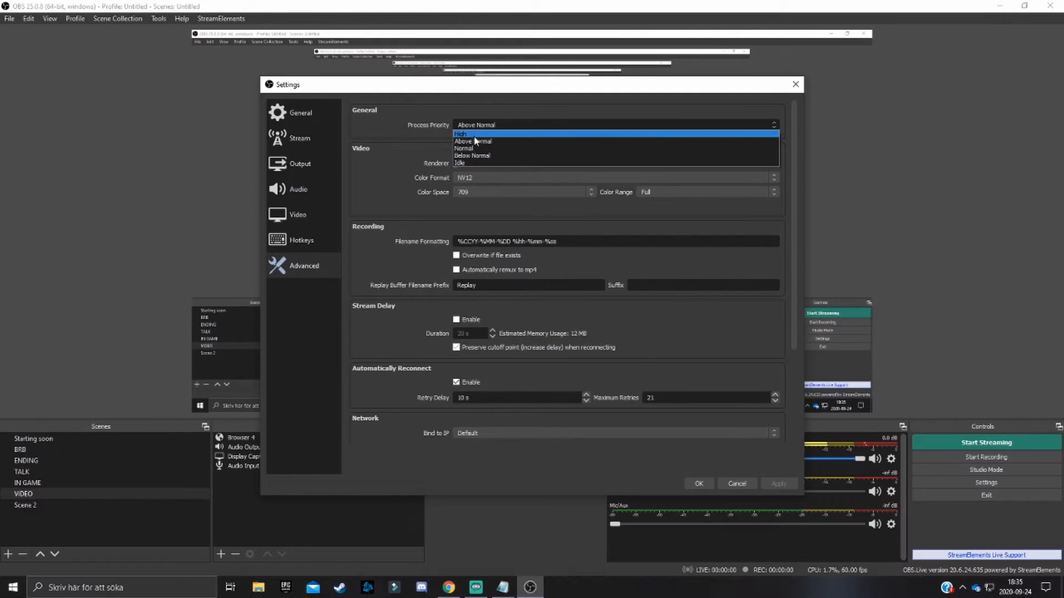
pyautogui.click(475, 125)
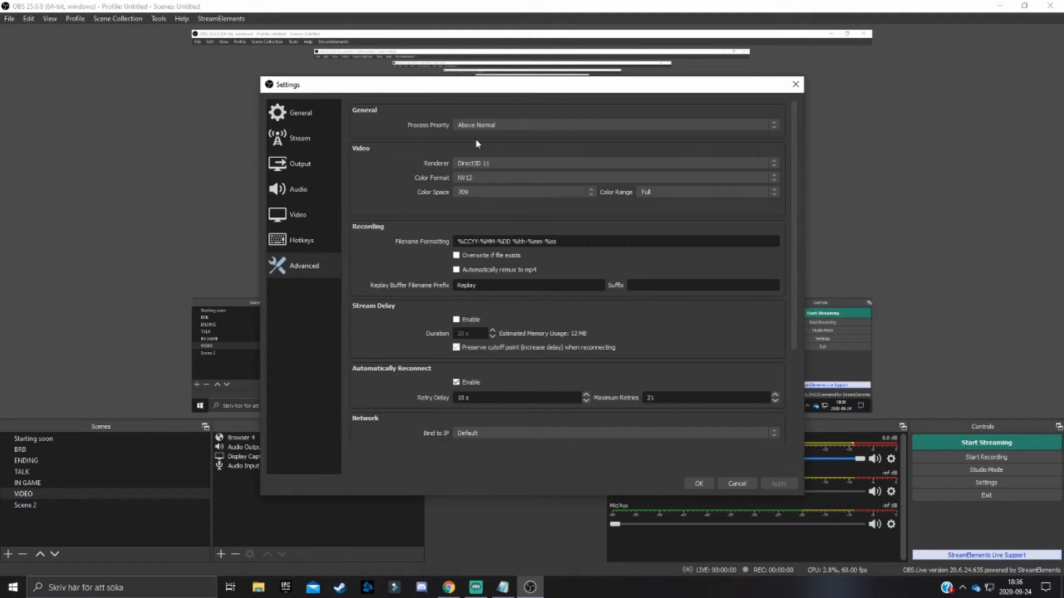
# Step: Show the Video page and select the Output (Scaled) Resolution value for editing
pyautogui.click(297, 214)
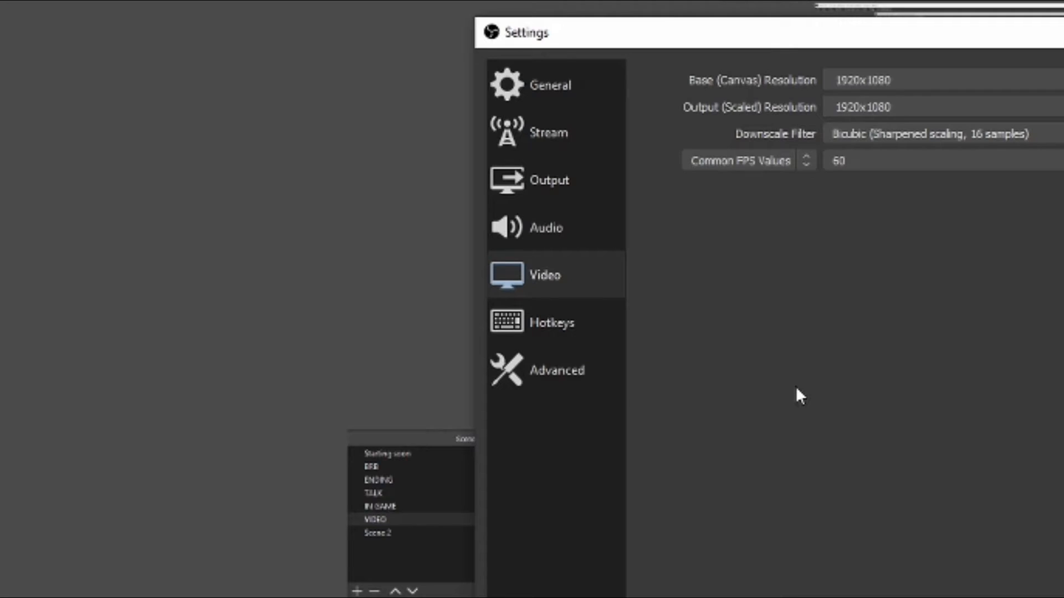
pyautogui.moveTo(550, 278)
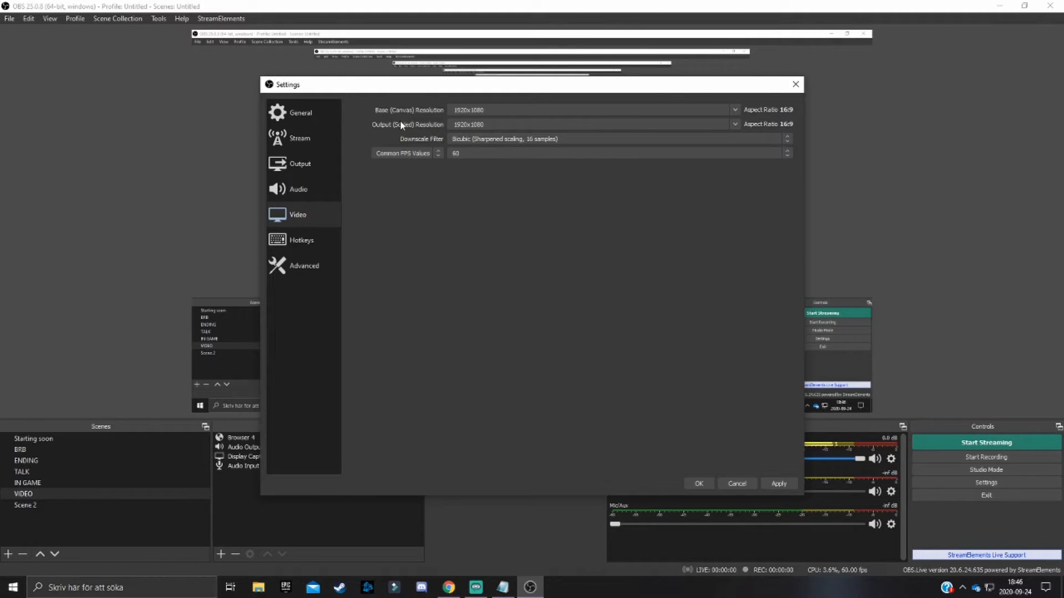
pyautogui.moveTo(428, 114)
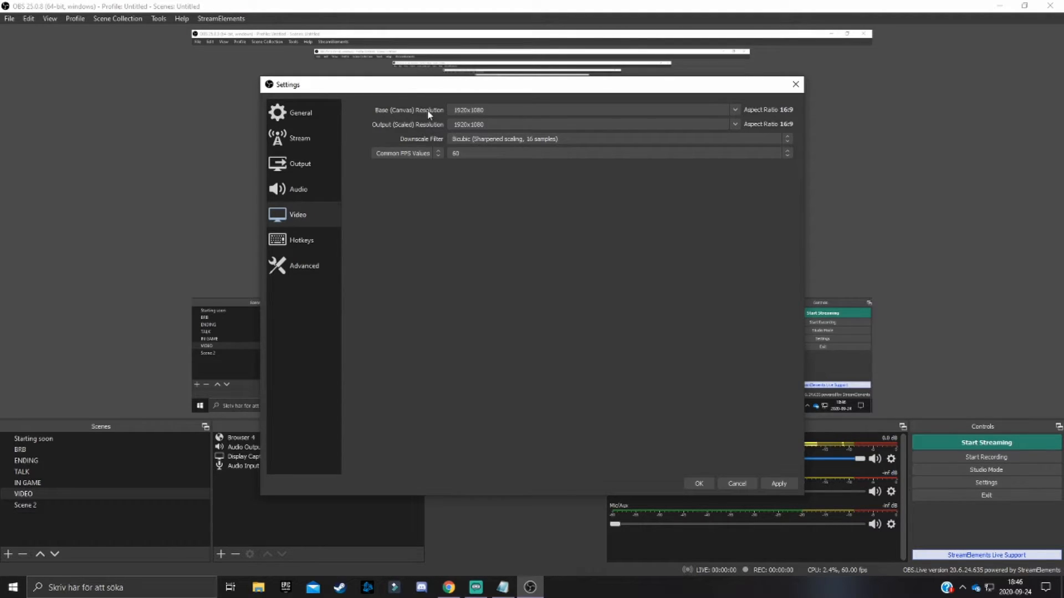
pyautogui.click(590, 110)
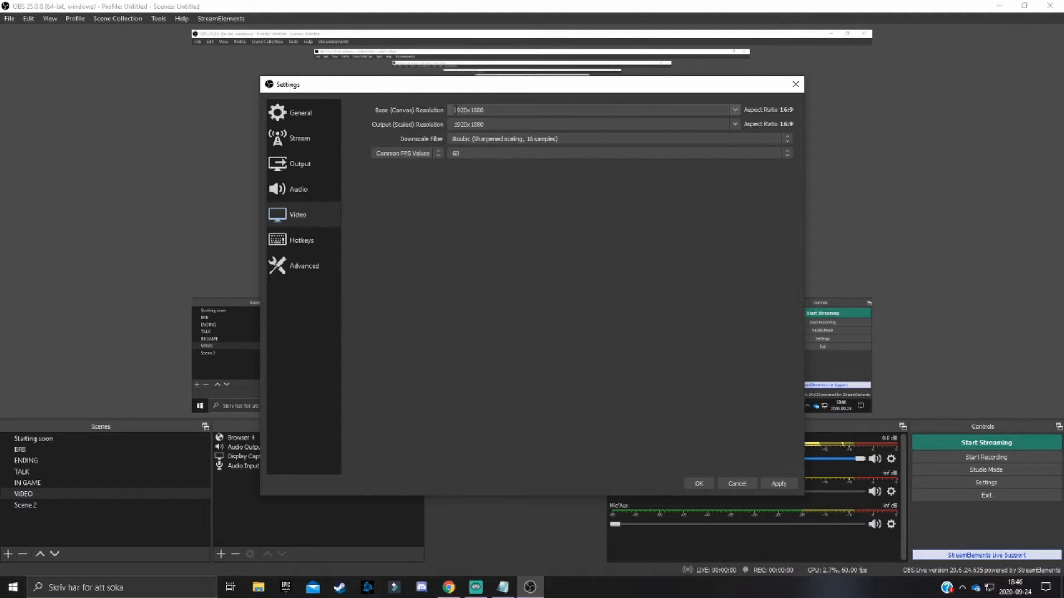
pyautogui.click(588, 125)
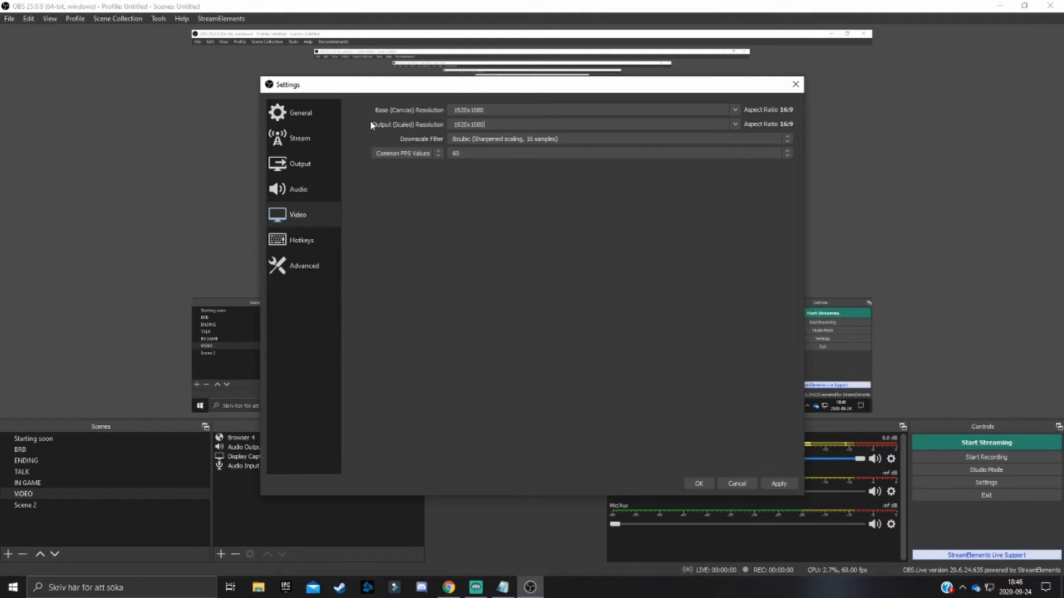
pyautogui.moveTo(395, 120)
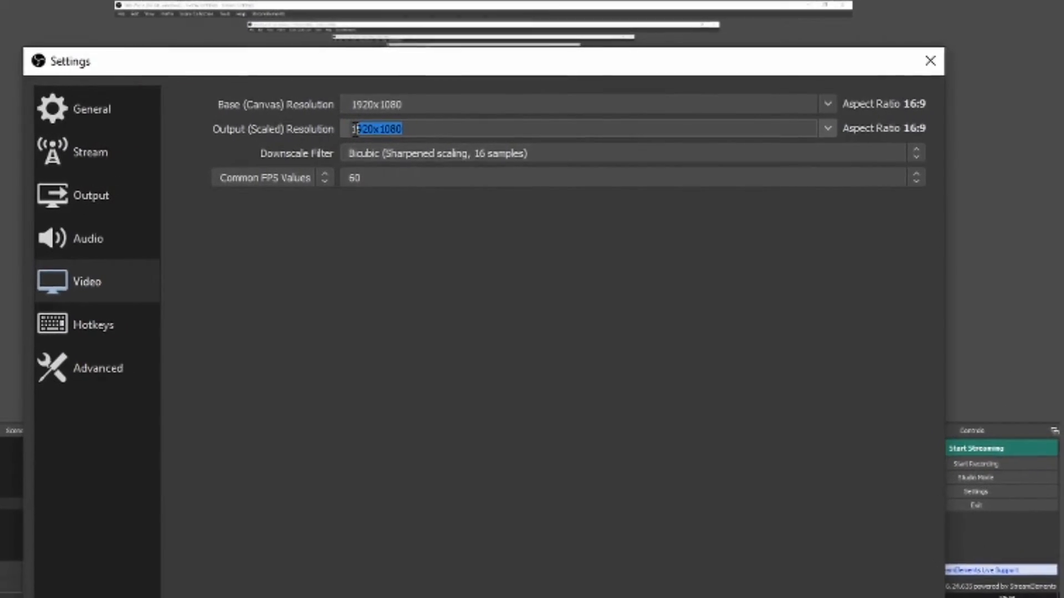
# Step: Enter 1600x900 as the Output (Scaled) Resolution
pyautogui.write('1600x9')
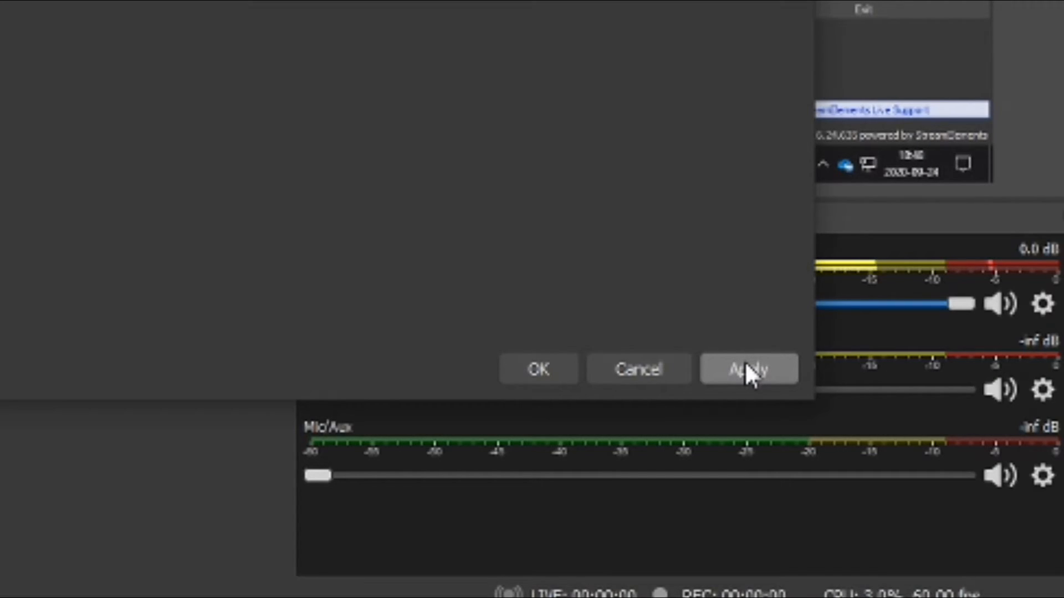
# Step: Apply the new output resolution and close the Settings window
pyautogui.click(746, 369)
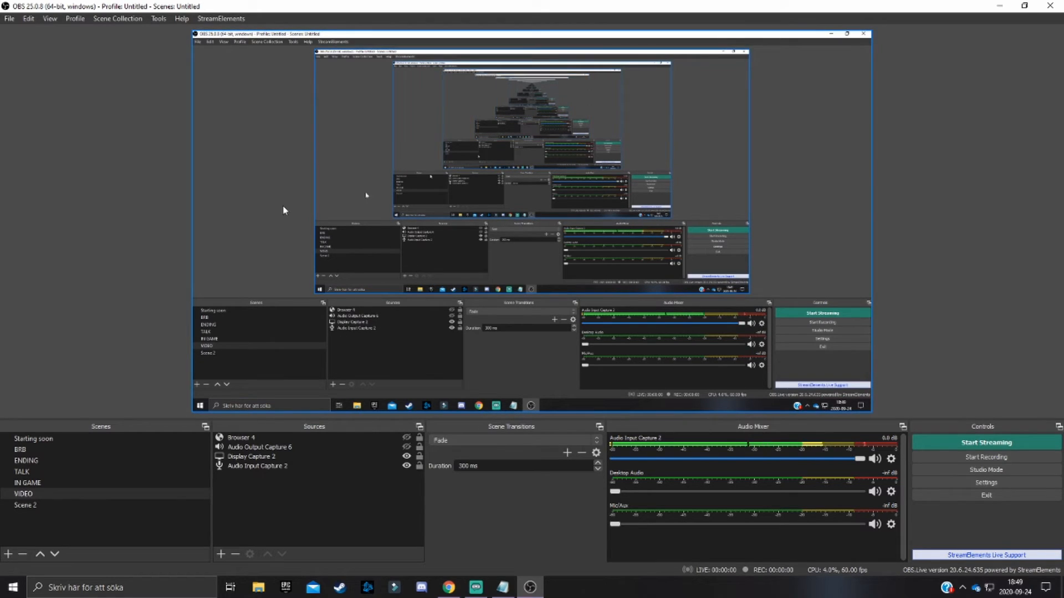
pyautogui.moveTo(247, 263)
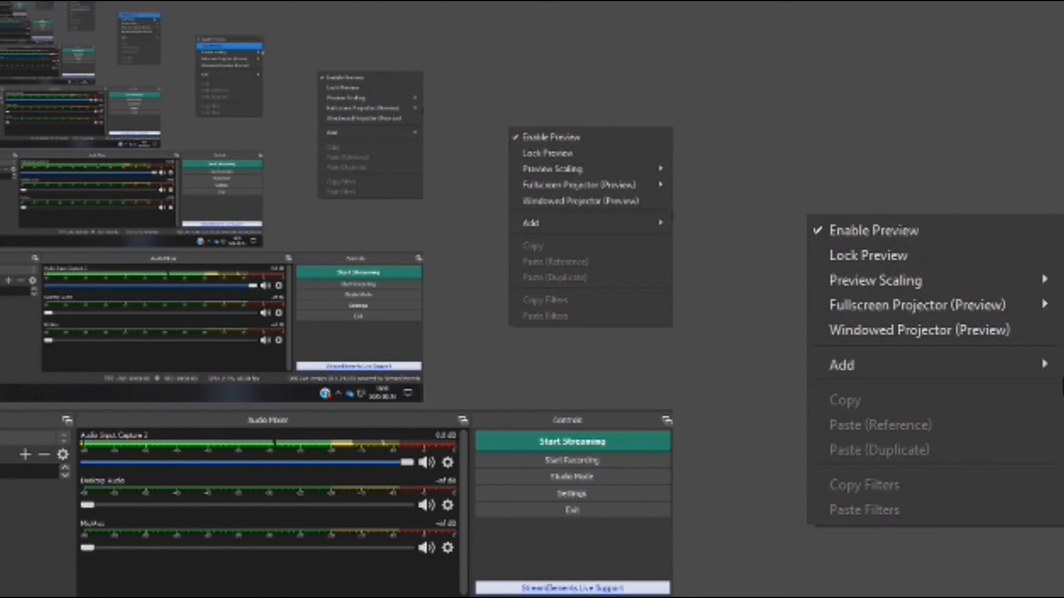
pyautogui.moveTo(933, 230)
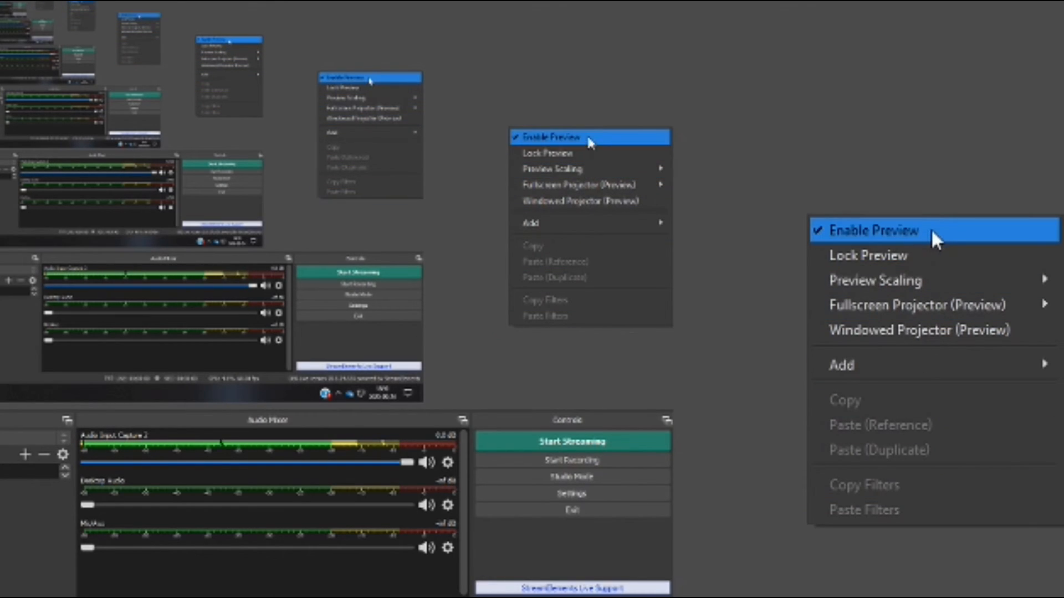
# Step: Disable Enable Preview so the main window preview shows as disabled
pyautogui.click(872, 230)
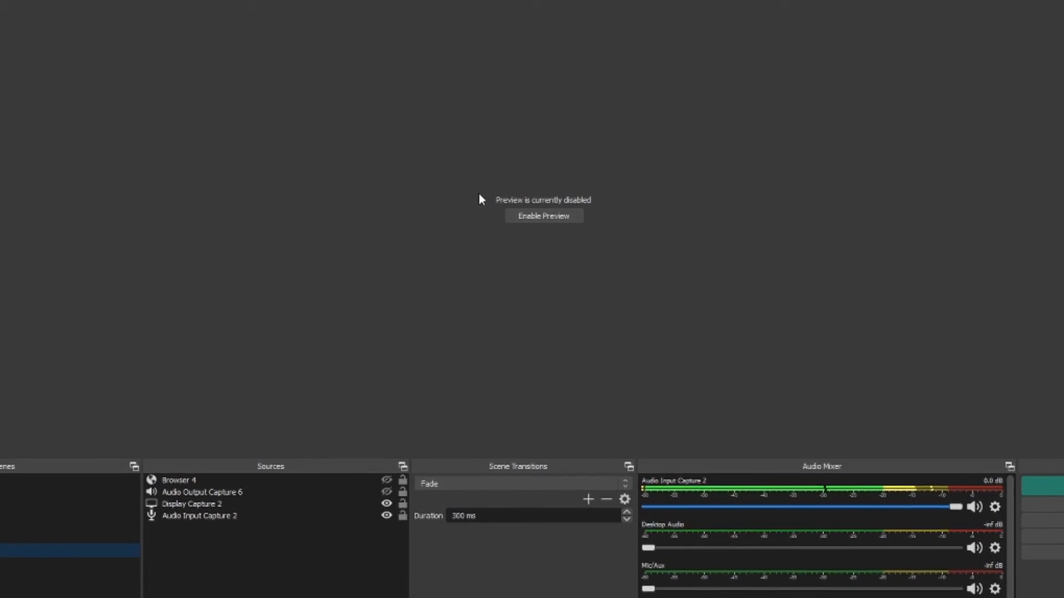